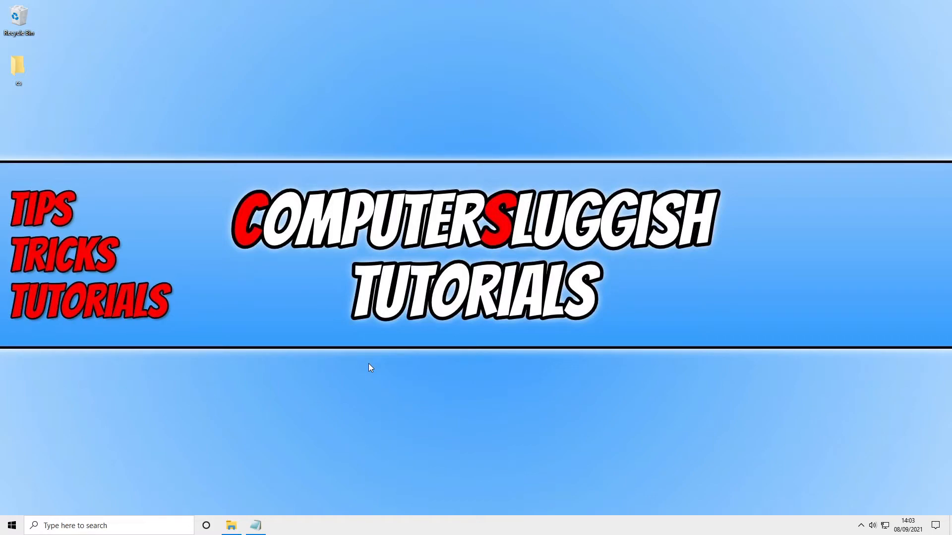
{"action": "mouse_move", "coordinate": [231, 525]}
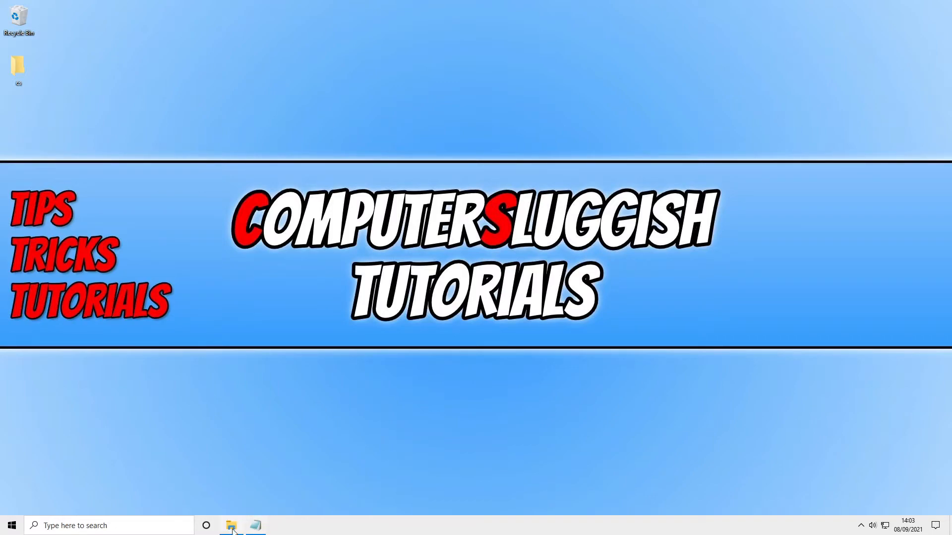
Step: Launch File Explorer from the taskbar to view the Desktop folder containing 'cs'
{"action": "left_click", "coordinate": [231, 525]}
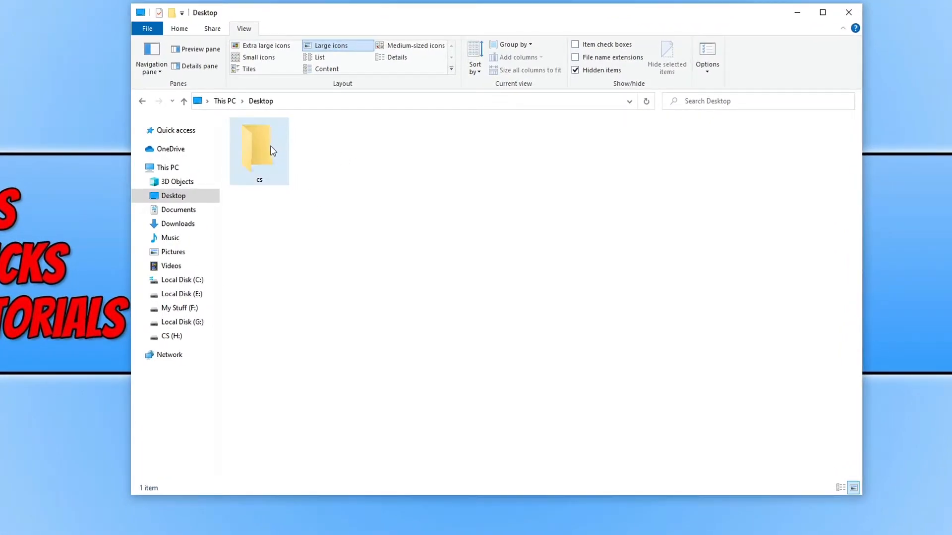
Step: From the cs folder's Properties, reach Customise and bring up the Change Icon dialog
{"action": "right_click", "coordinate": [259, 149]}
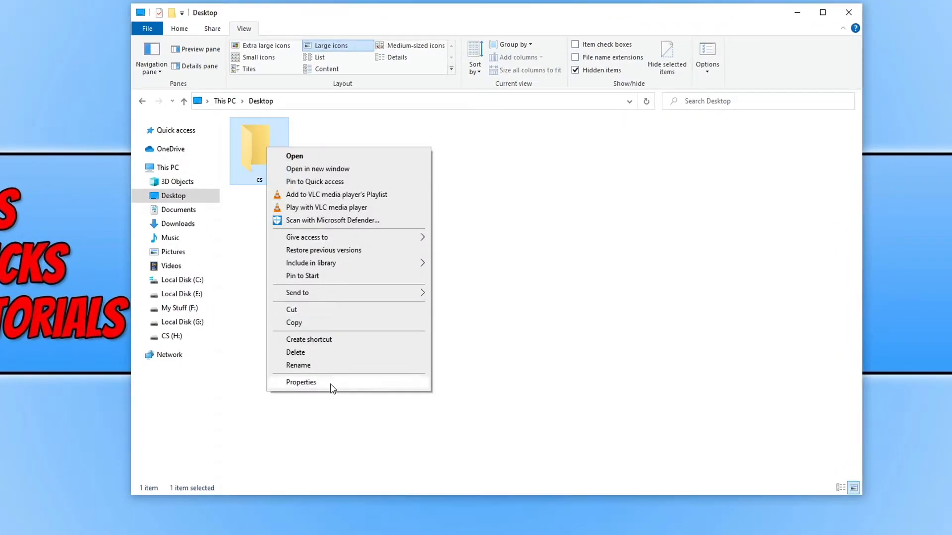
{"action": "left_click", "coordinate": [301, 382]}
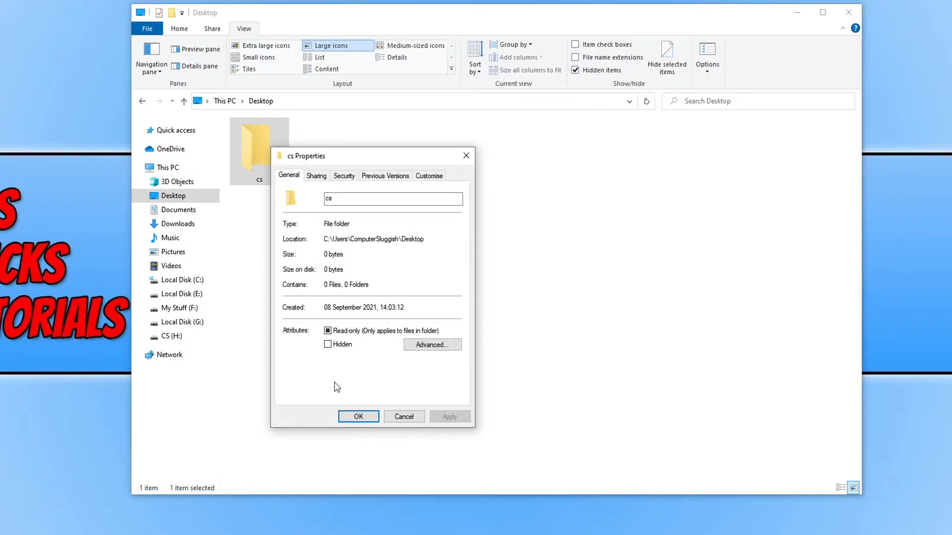
{"action": "left_click", "coordinate": [428, 176]}
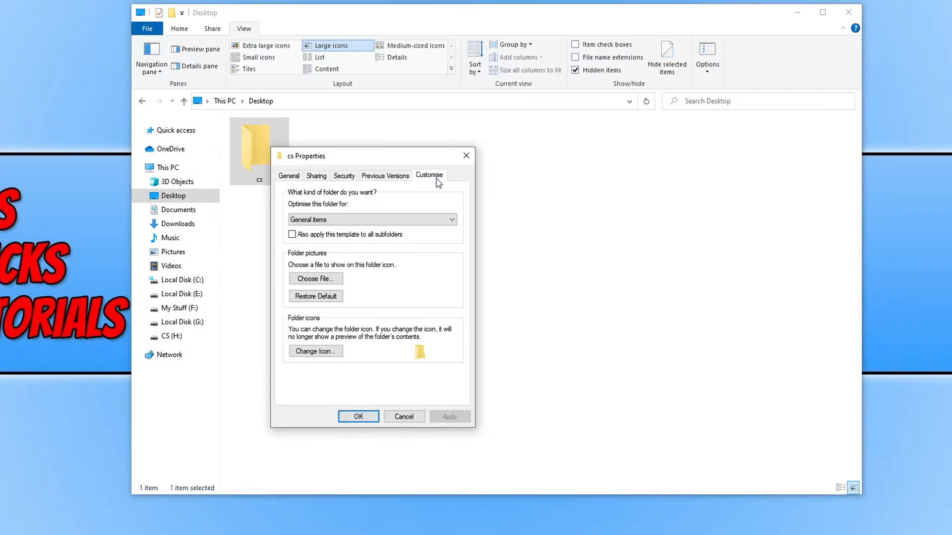
{"action": "mouse_move", "coordinate": [313, 332]}
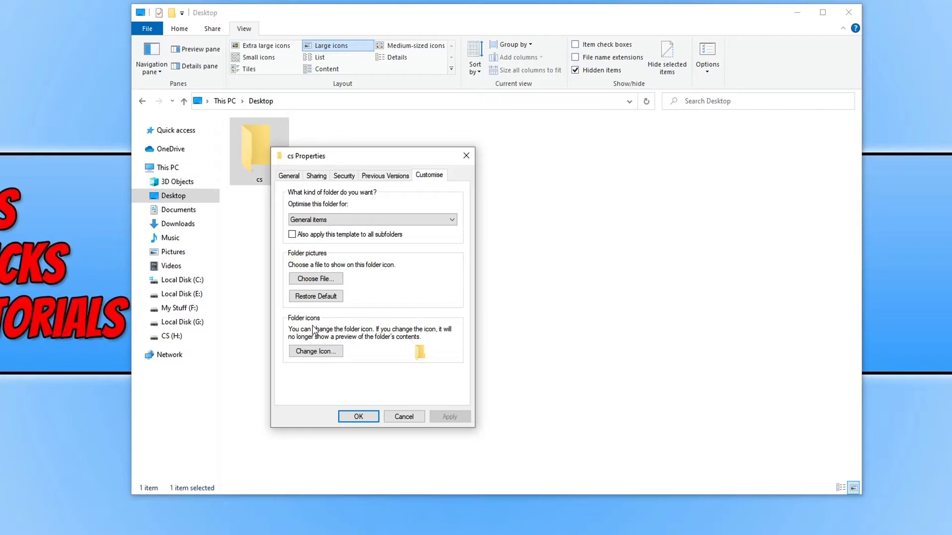
{"action": "left_click", "coordinate": [316, 351]}
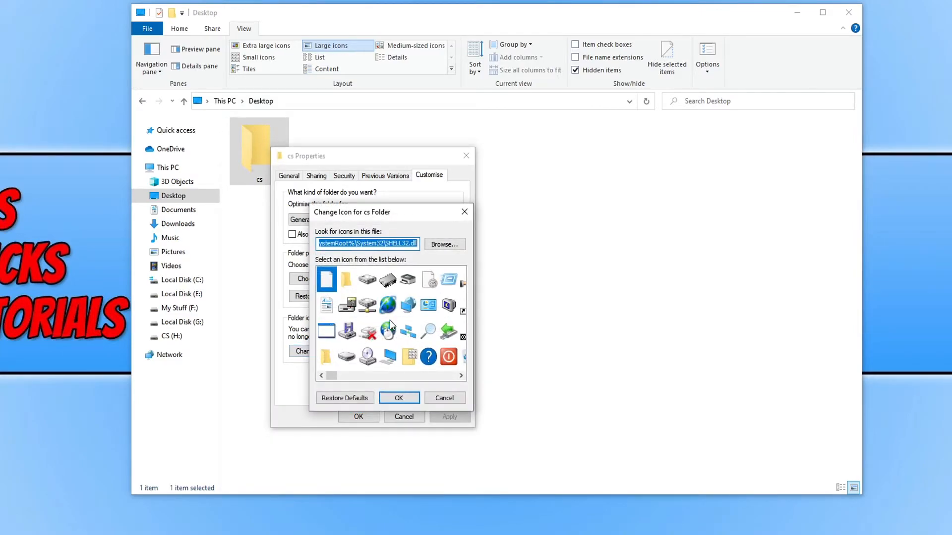
{"action": "mouse_move", "coordinate": [392, 324]}
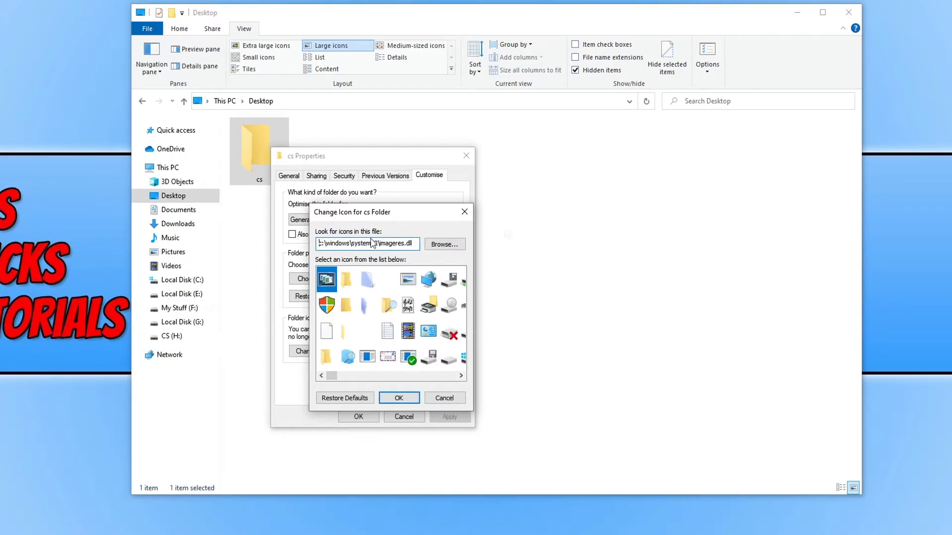
{"action": "mouse_move", "coordinate": [460, 262]}
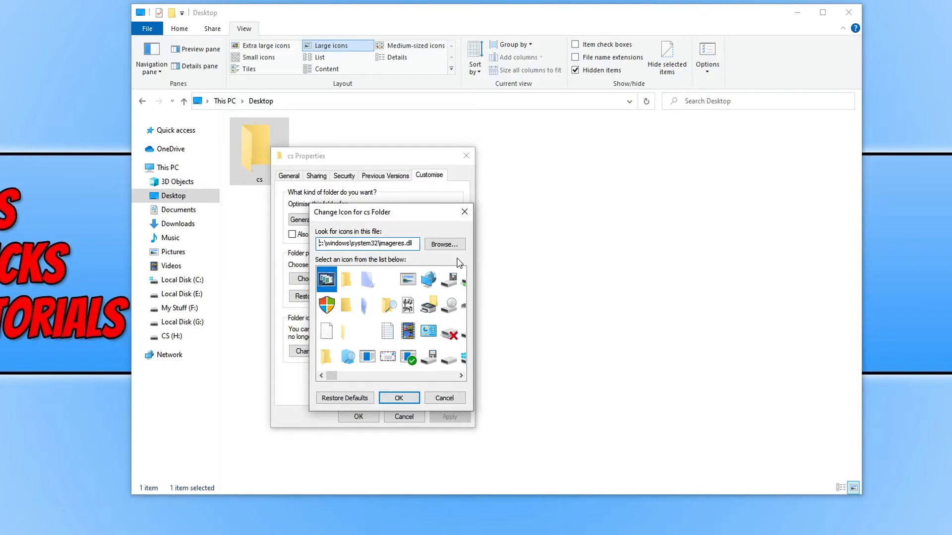
{"action": "mouse_move", "coordinate": [417, 306]}
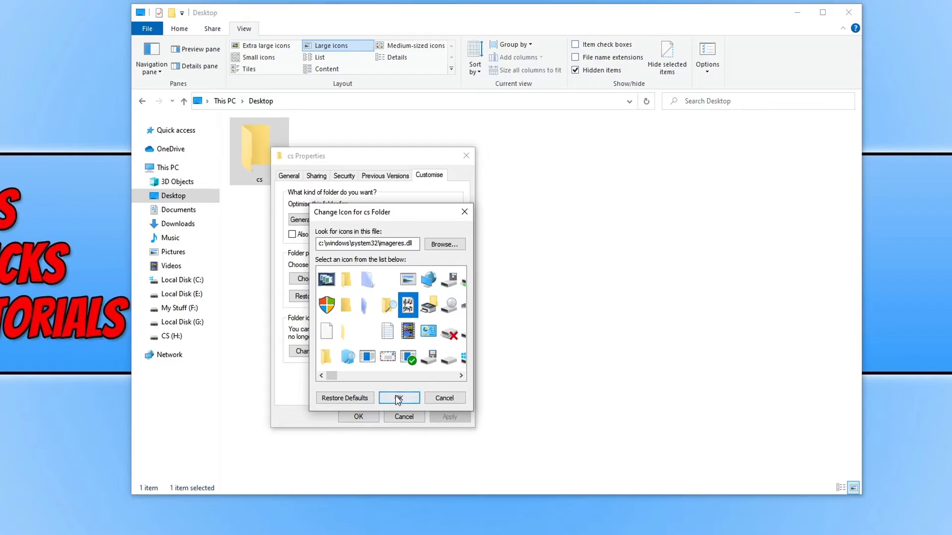
Step: Confirm the sheet-music icon from imageres.dll as the cs folder's icon
{"action": "left_click", "coordinate": [398, 398]}
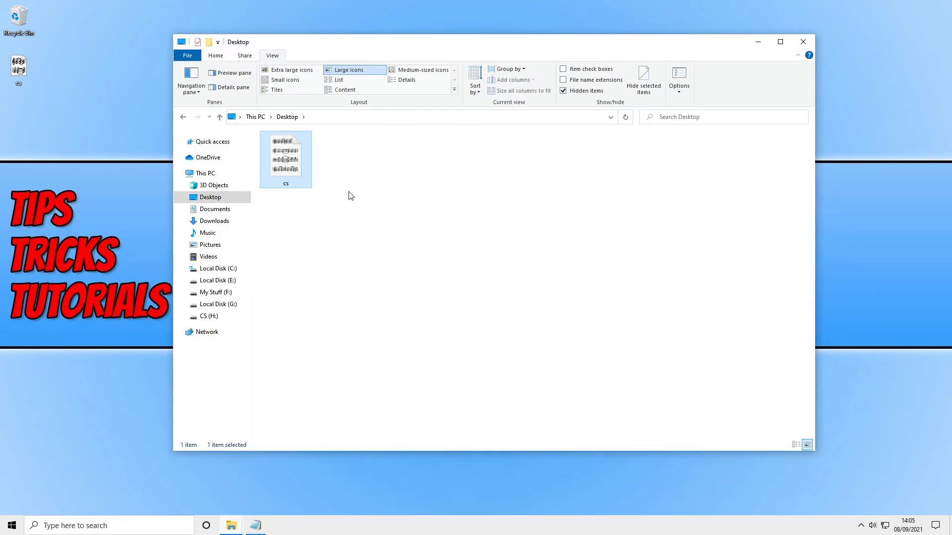
{"action": "right_click", "coordinate": [285, 159]}
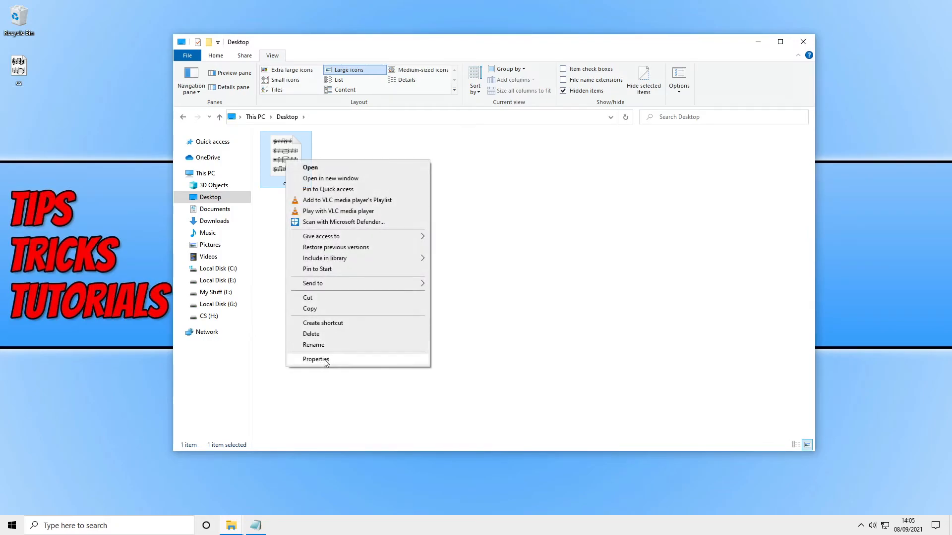
{"action": "left_click", "coordinate": [315, 359]}
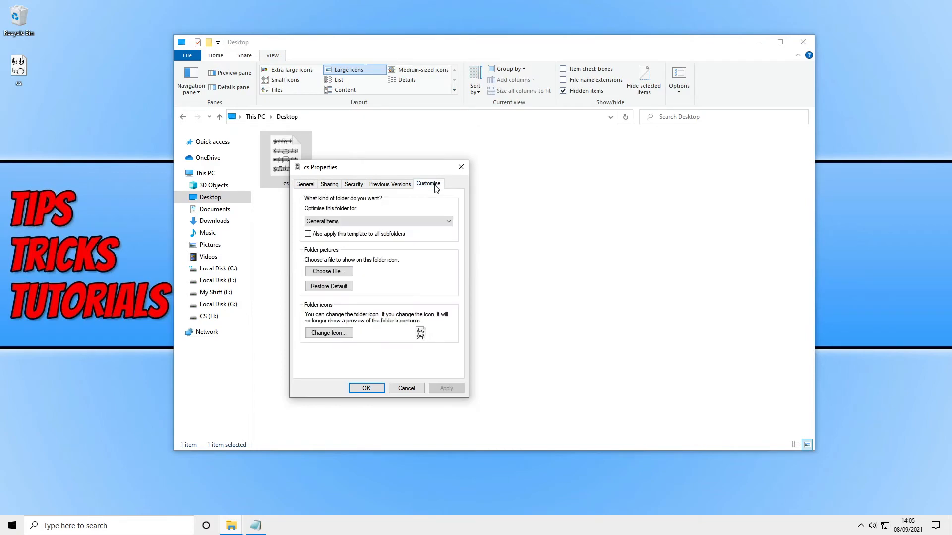
{"action": "left_click", "coordinate": [327, 333]}
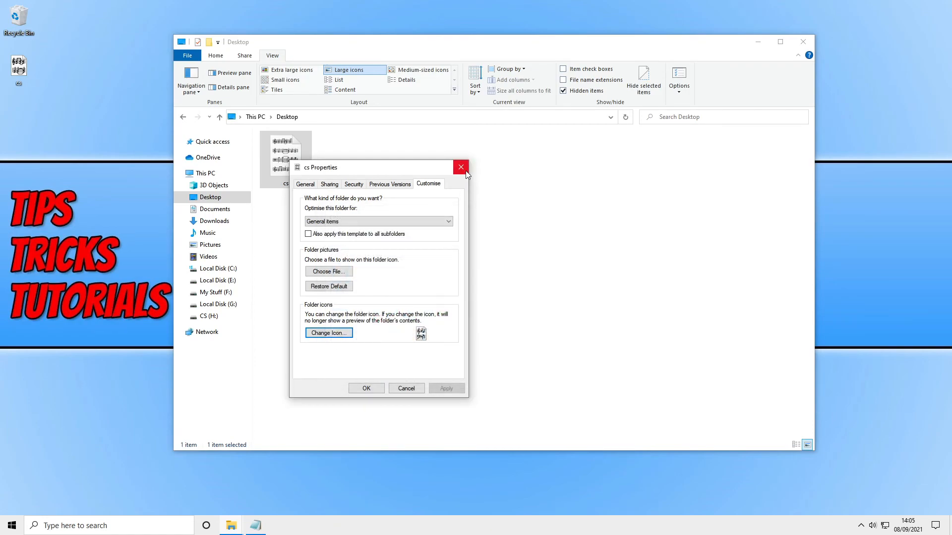
{"action": "left_click", "coordinate": [460, 167]}
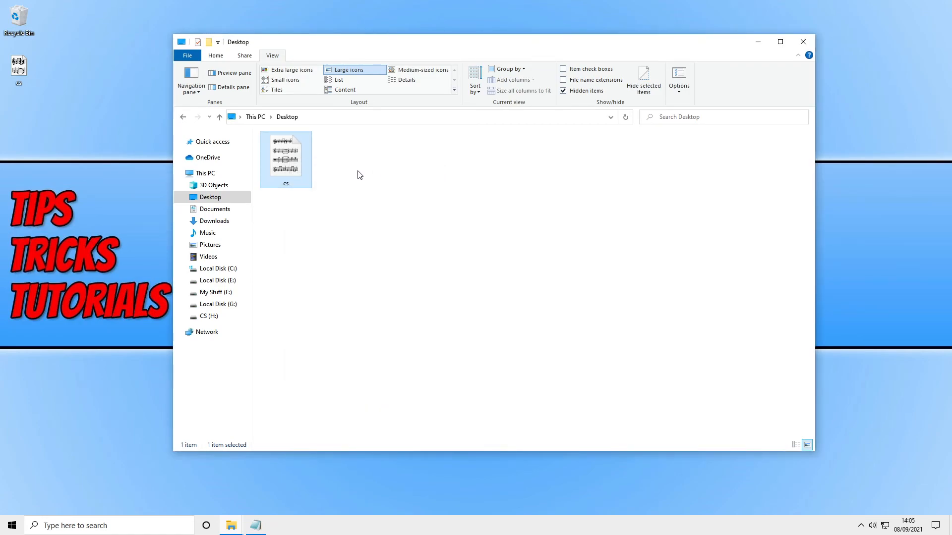